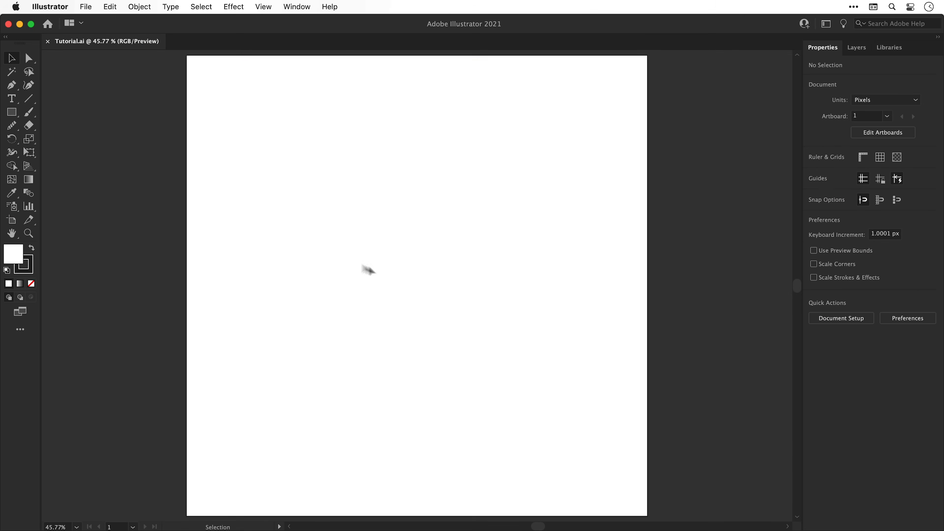
Draw a starter circle on the artboard and turn it into a Mirror Repeat
left_click(11, 112)
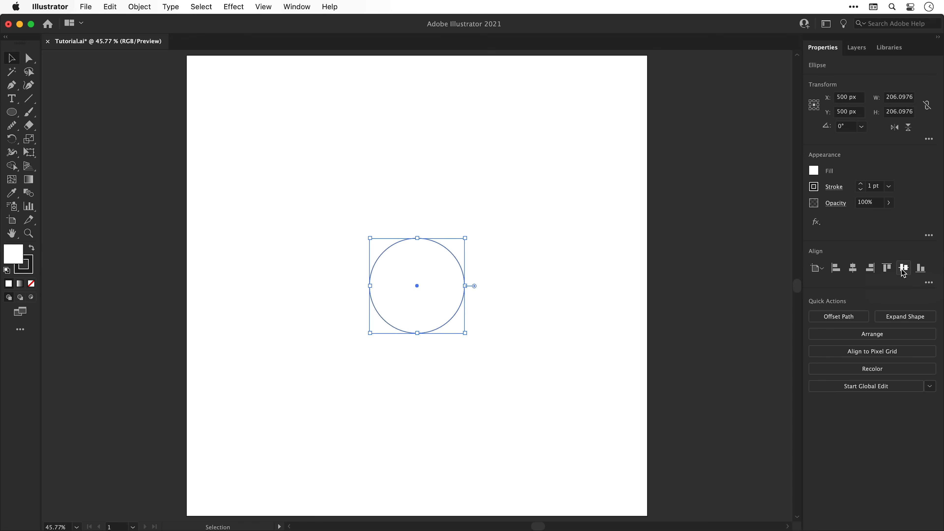
left_click_drag(429, 285, 417, 285)
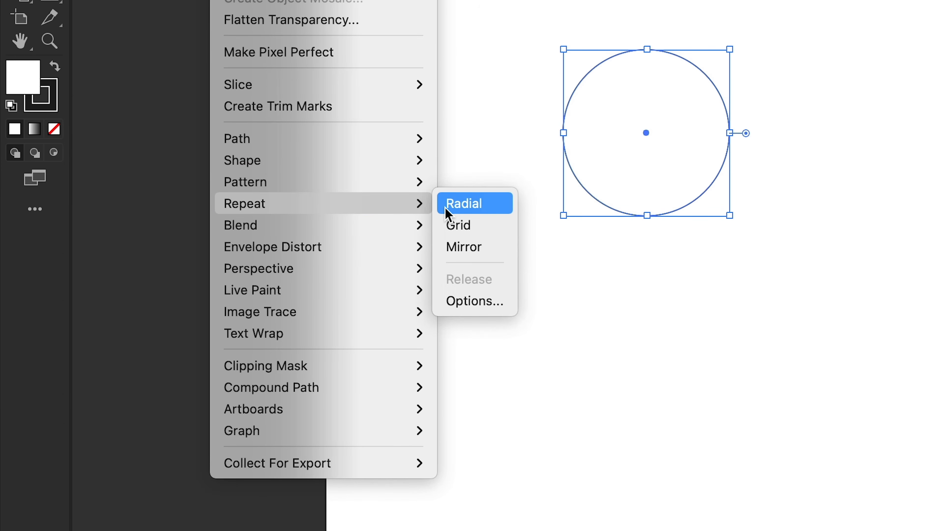
left_click(463, 247)
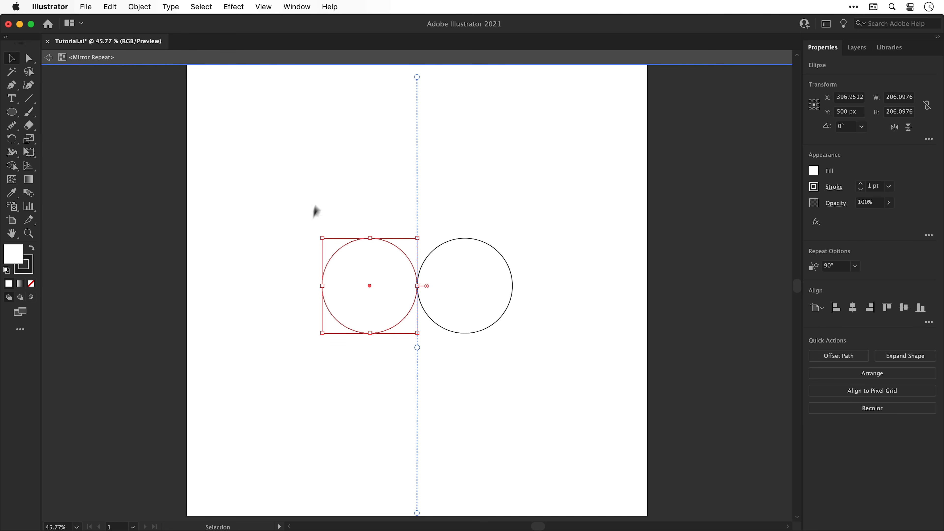
Rotate the mirror axis and return it to vertical through the artboard centre
left_click_drag(417, 77, 456, 77)
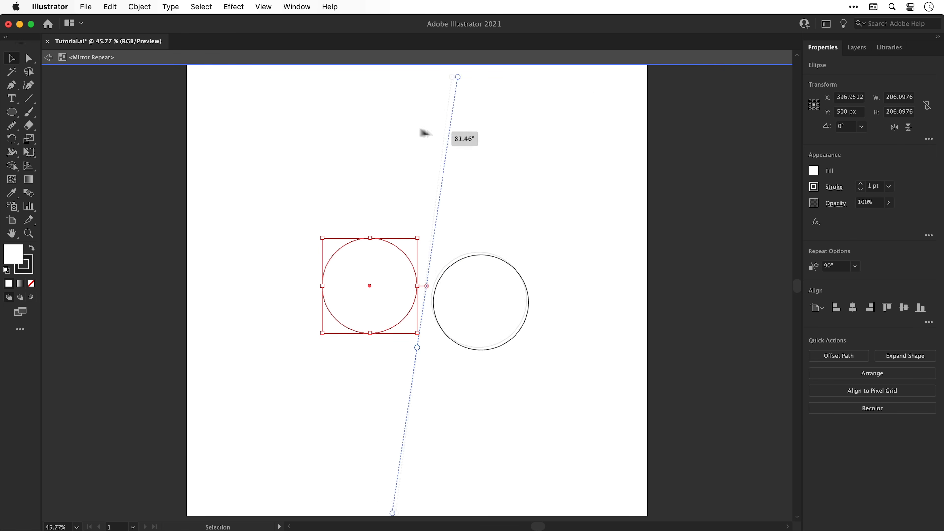
left_click_drag(456, 78, 287, 77)
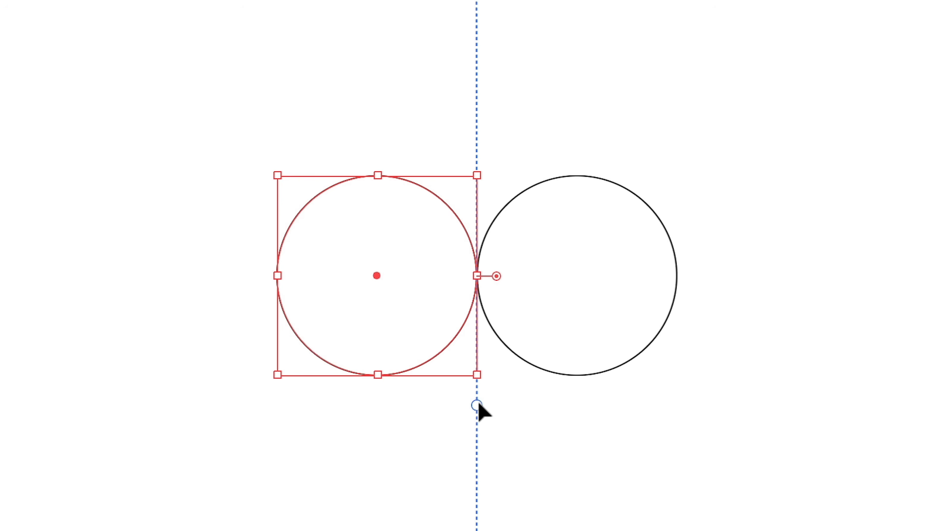
left_click_drag(479, 405, 454, 411)
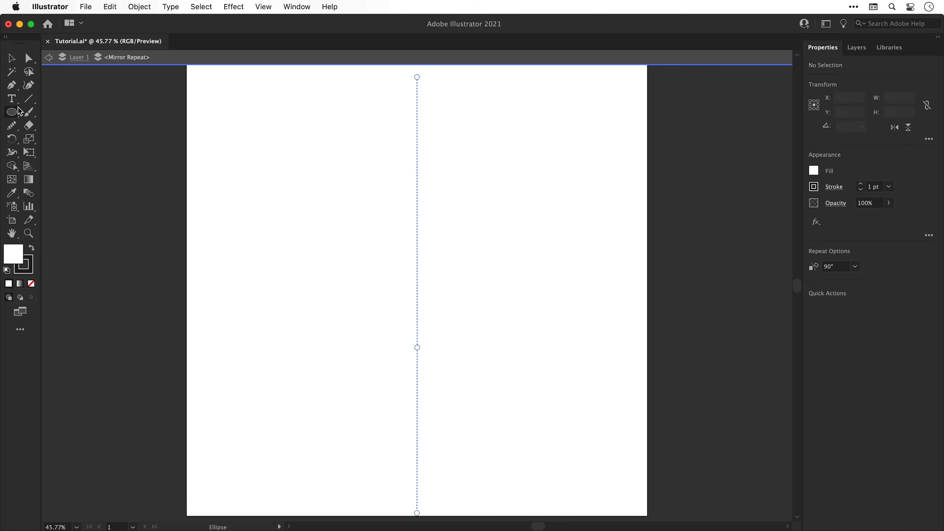
Draw an unfilled rectangle inside the mirror repeat and select its bottom anchors for tapering
left_click(11, 111)
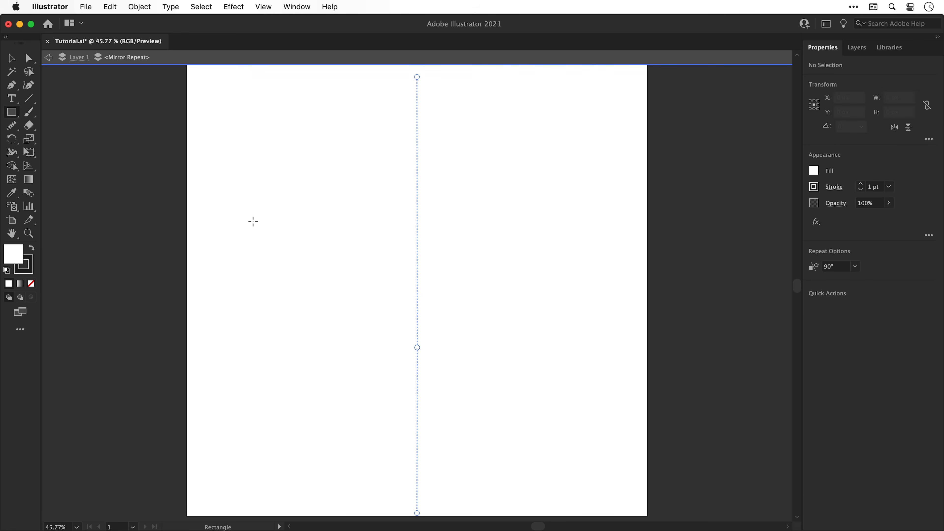
left_click_drag(256, 224, 384, 311)
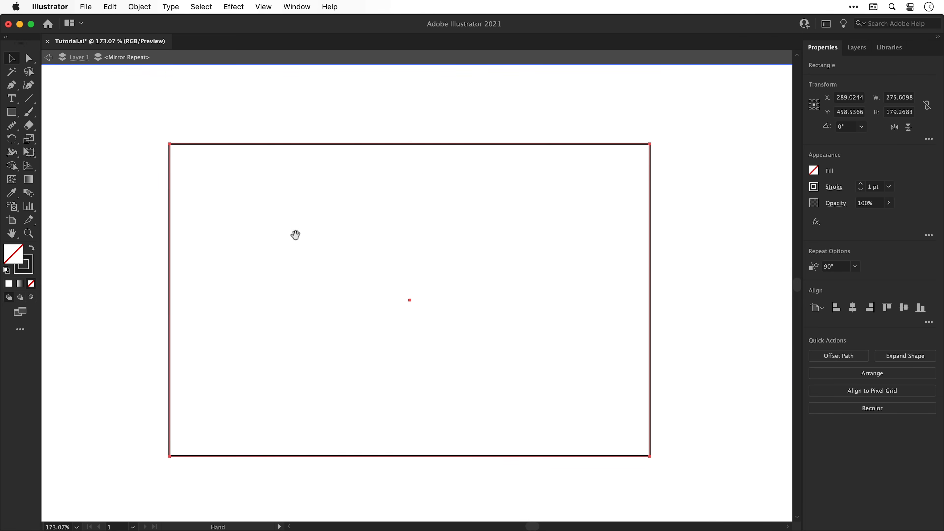
left_click(28, 58)
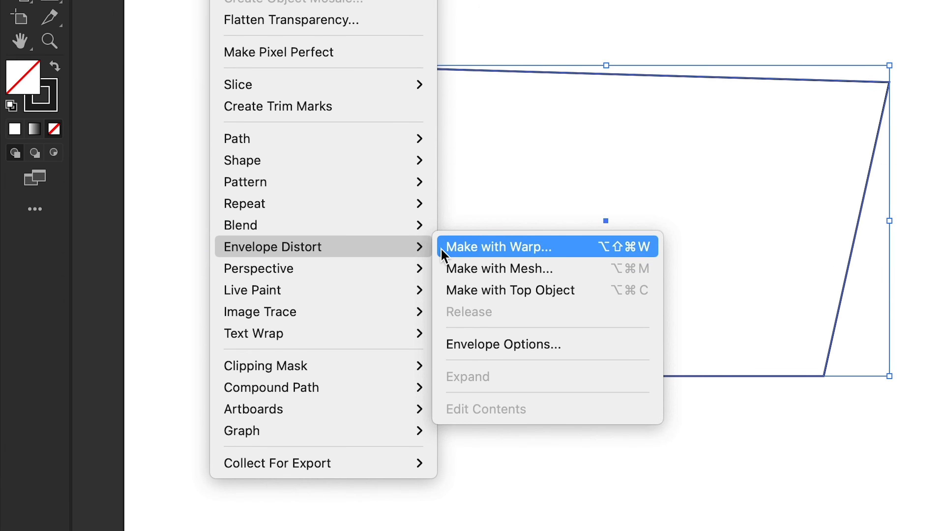
Warp the trapezoid with a horizontal Bulge of 15%
left_click(499, 247)
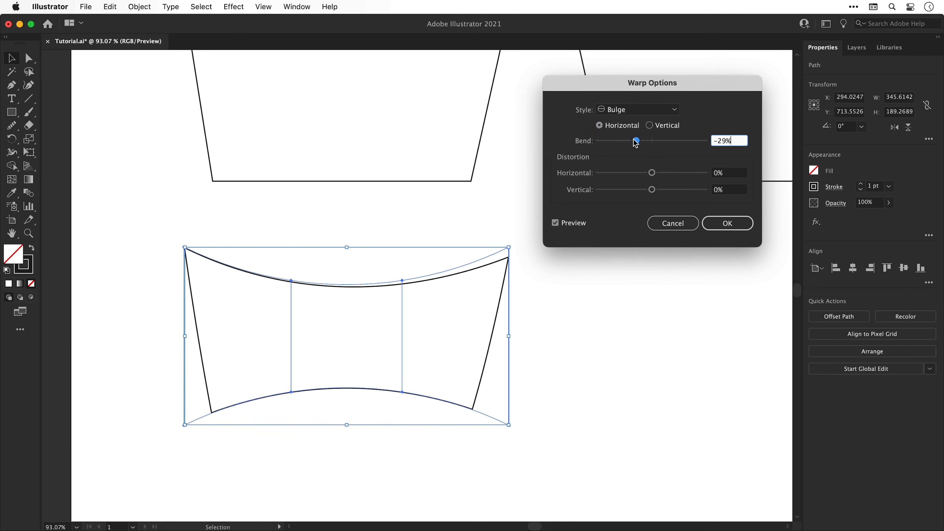
left_click_drag(634, 140, 664, 140)
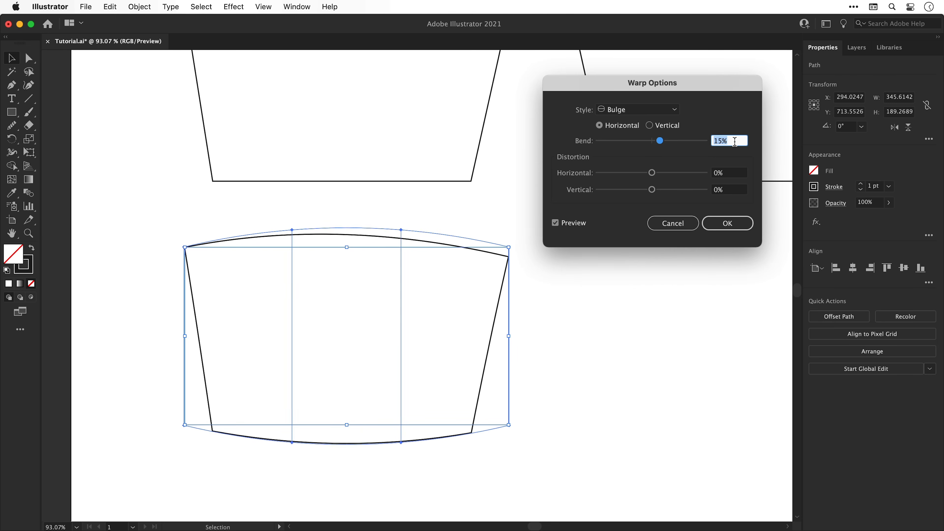
left_click(728, 223)
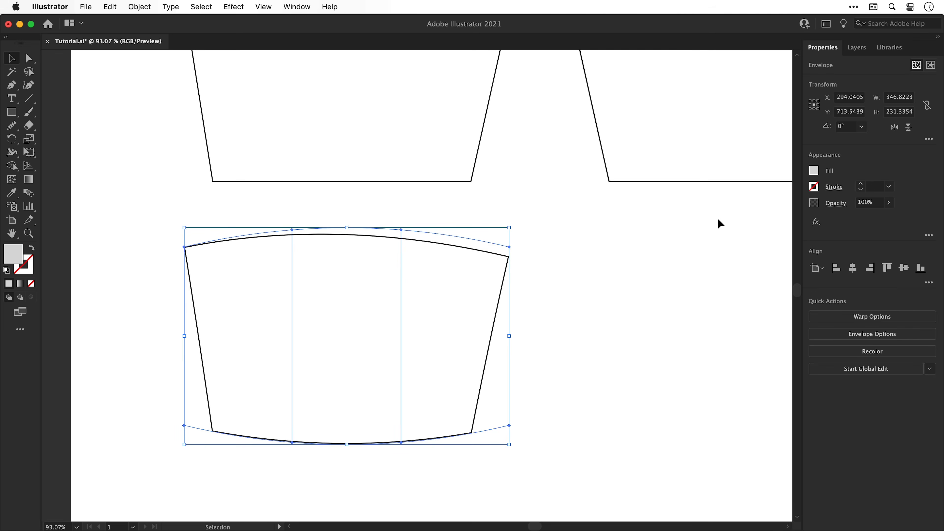
Group the warped shape and apply a second Bulge warp, vertical 12%
left_click(139, 7)
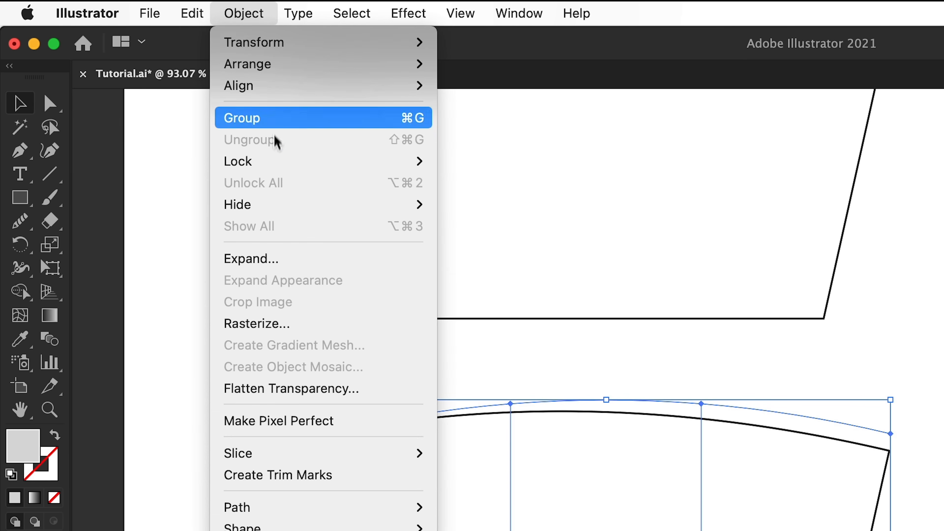
left_click(250, 259)
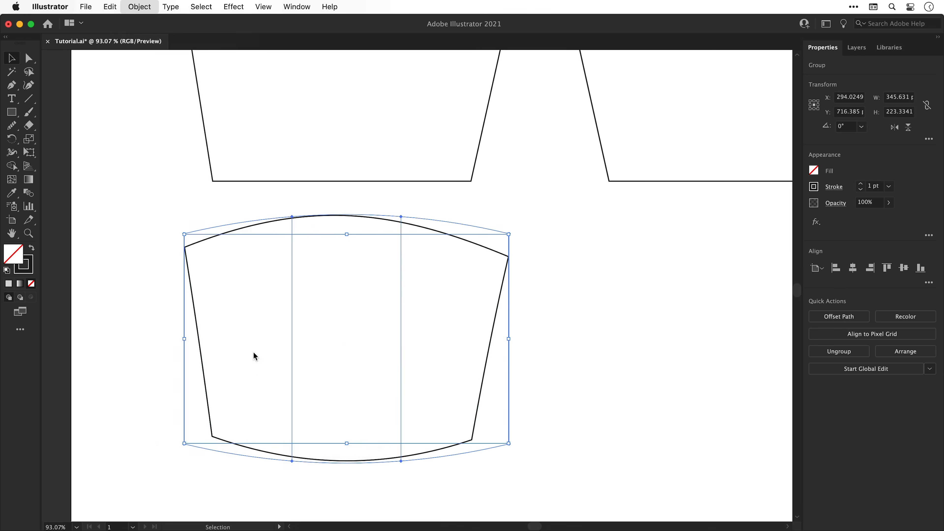
left_click(649, 126)
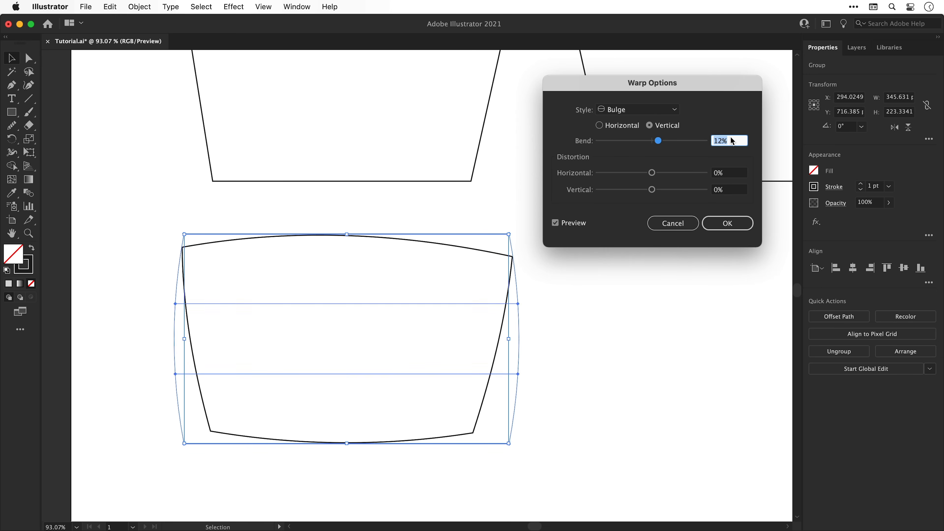
left_click(728, 223)
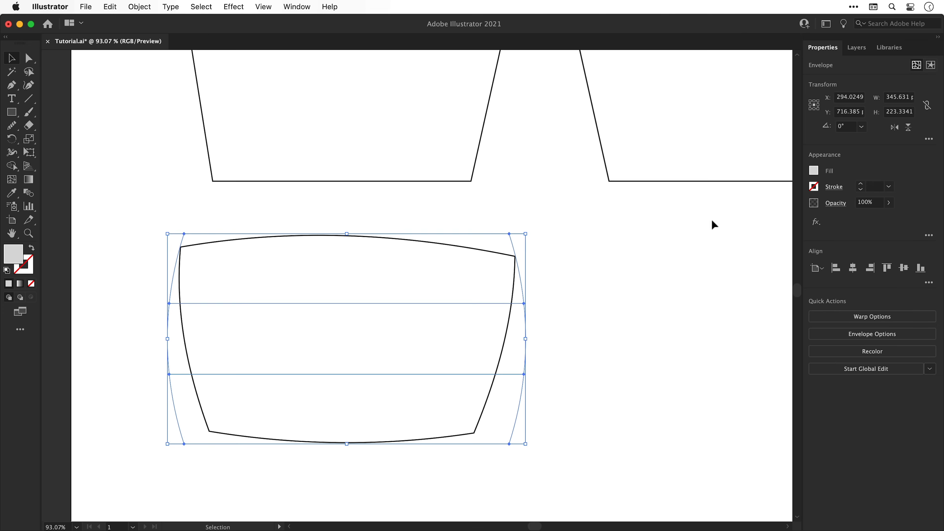
Expand the double-warped shape into a plain rounded lens outline
left_click(140, 6)
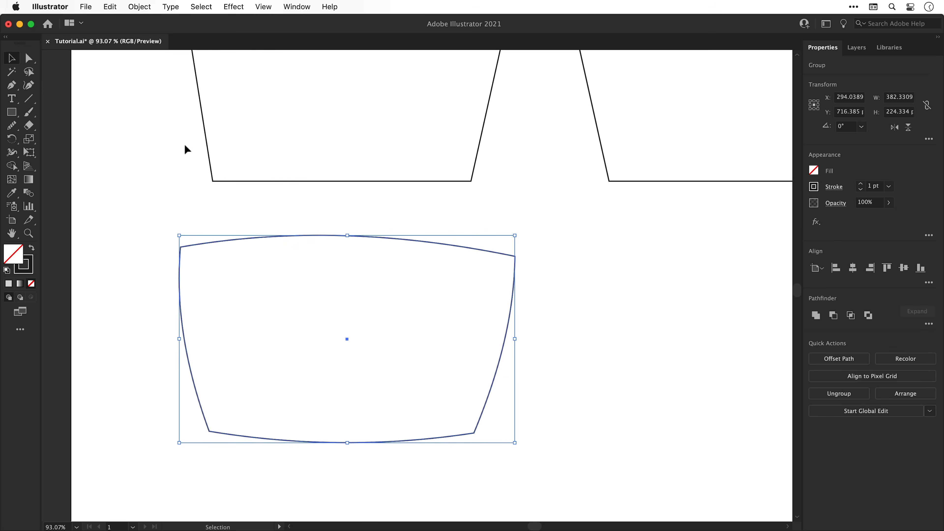
left_click(110, 7)
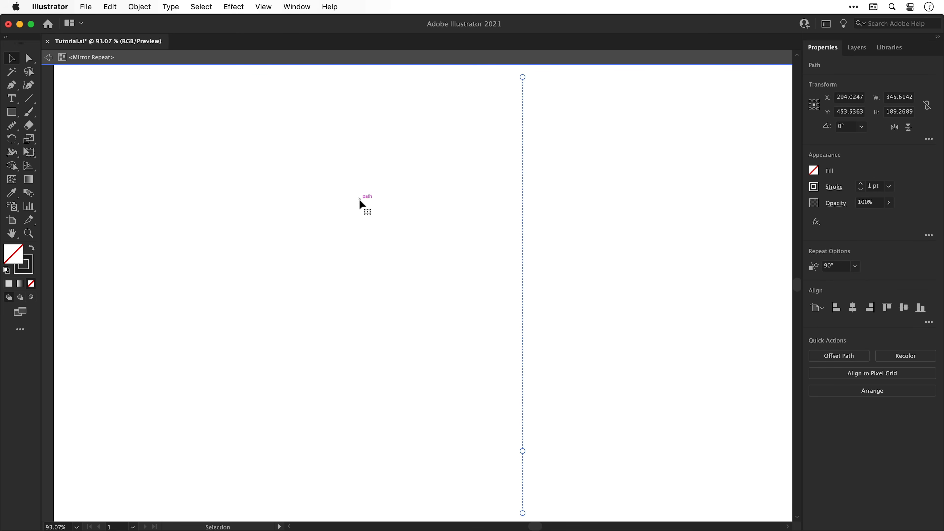
Paste the lens back in place, join it into a closed path and offset an outer rim outline
left_click(110, 6)
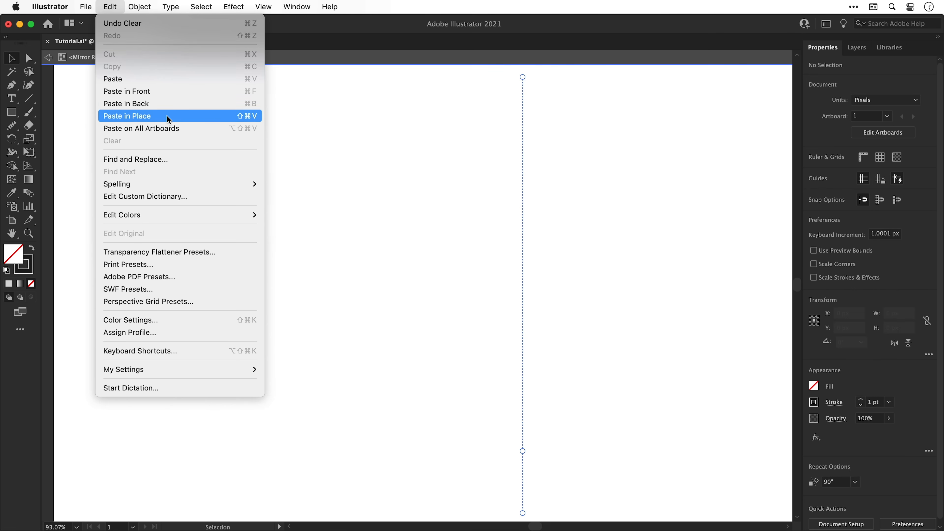
left_click(126, 116)
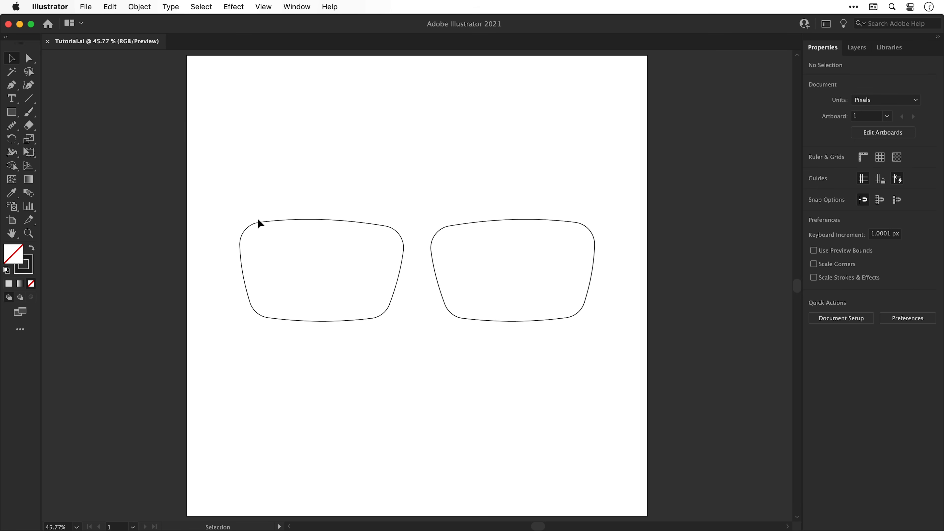
left_click(321, 269)
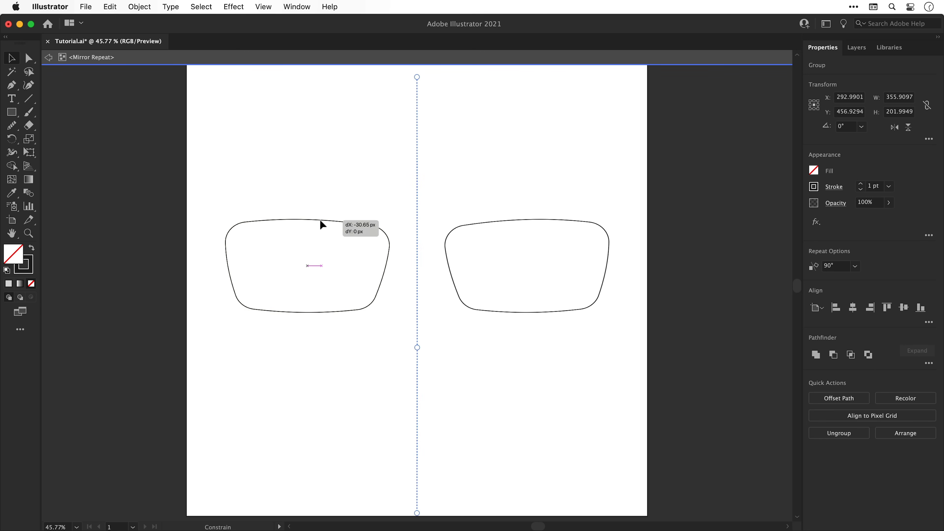
left_click(140, 6)
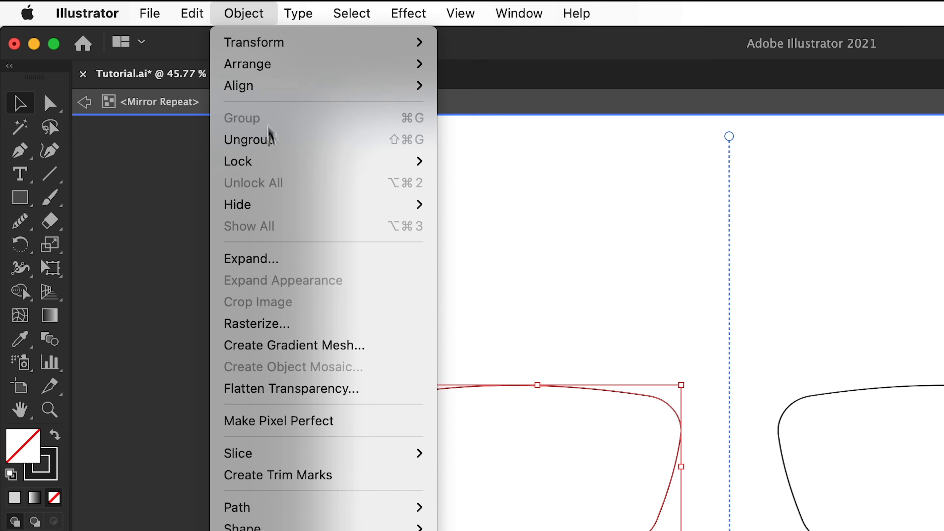
mouse_move(237, 303)
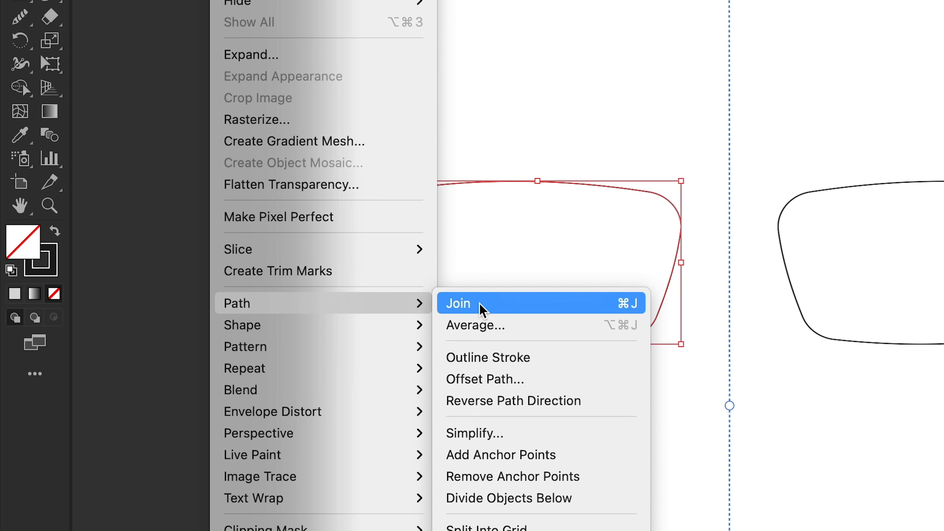
left_click(484, 379)
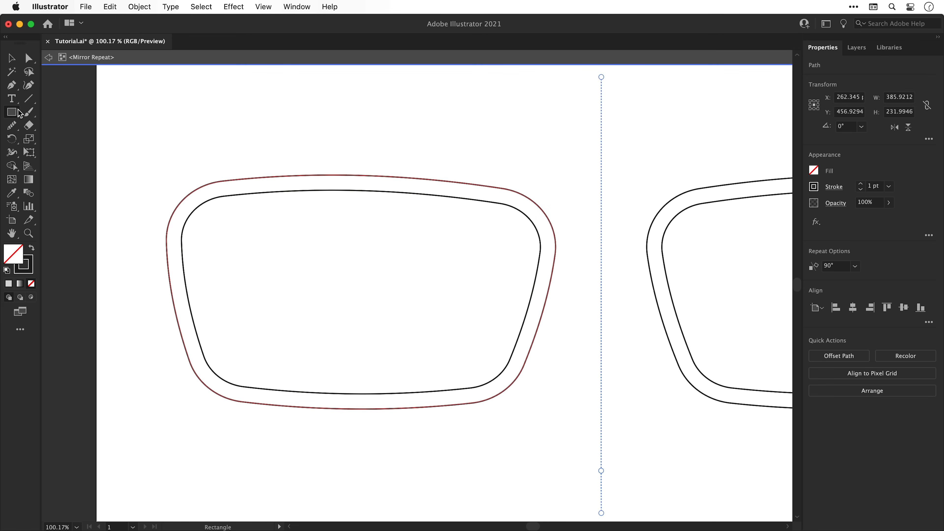
Draw a temple block rectangle and a pen curve connecting it to the rim edge
left_click_drag(133, 192, 174, 259)
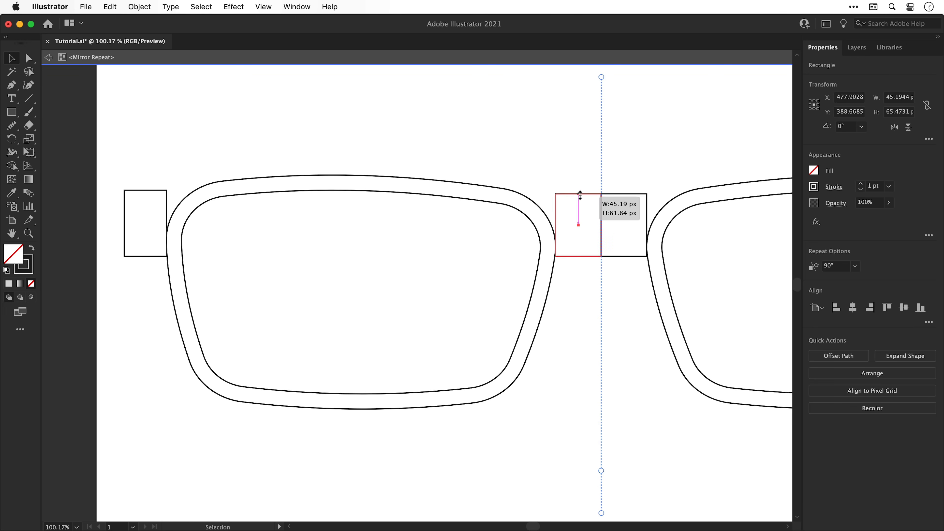
left_click(365, 159)
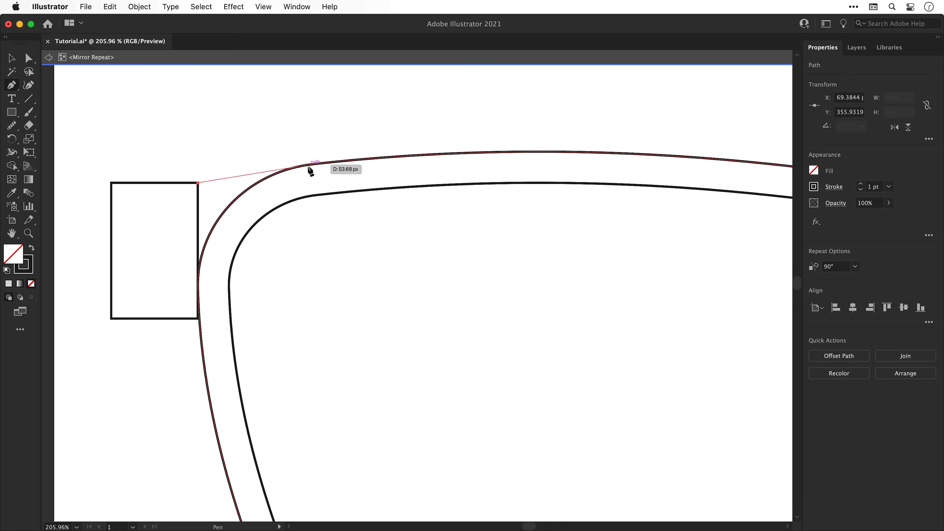
left_click(308, 171)
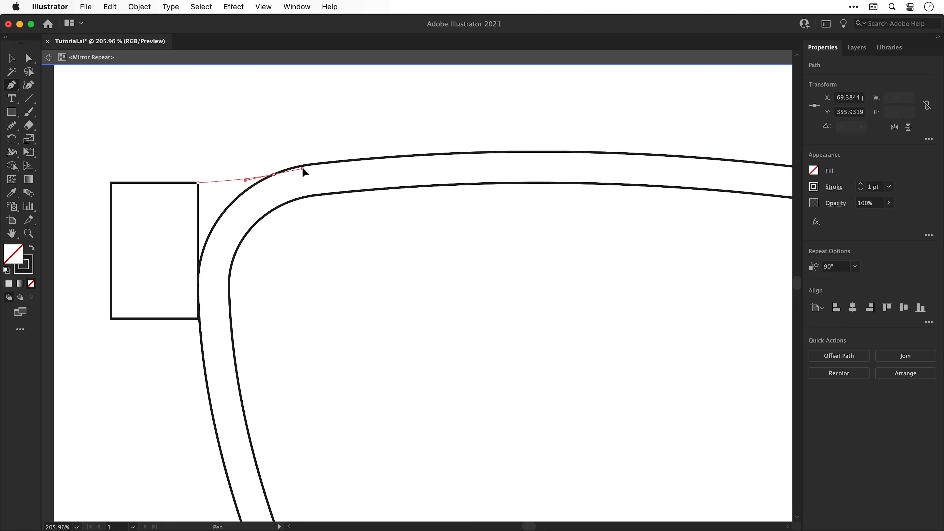
left_click_drag(303, 171, 306, 166)
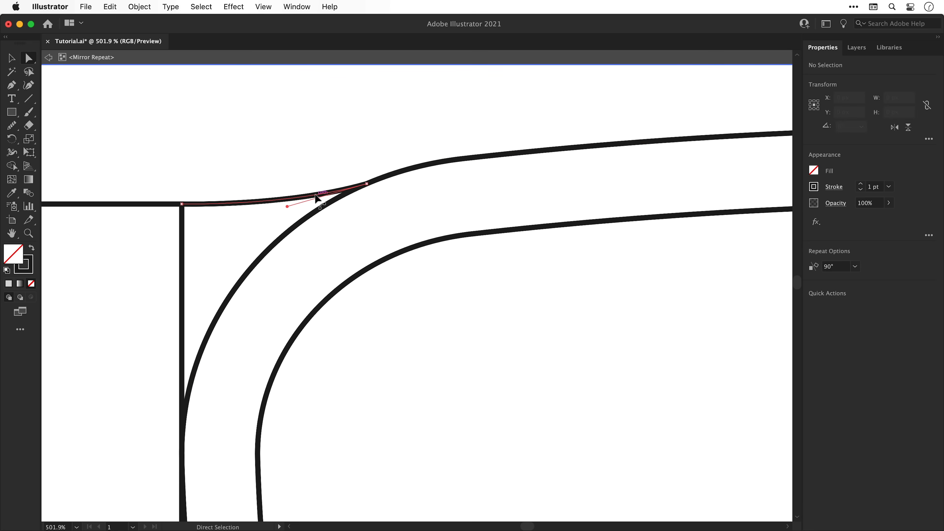
Adjust the curve's end anchors so it blends smoothly into the rim
left_click_drag(320, 199, 388, 177)
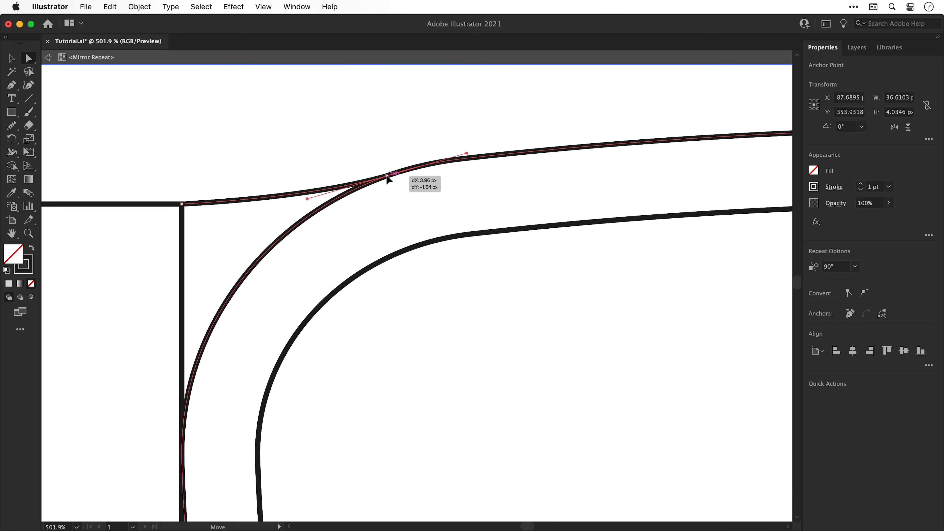
left_click_drag(388, 178, 373, 182)
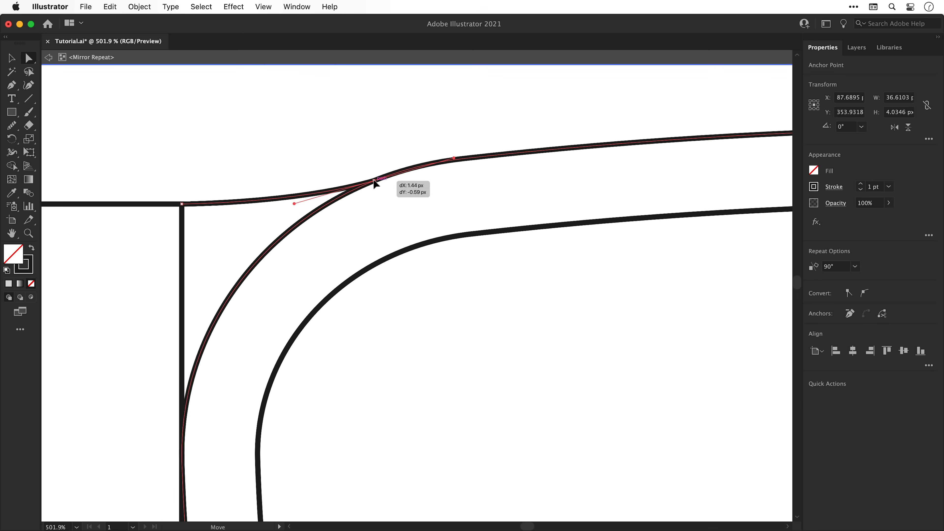
left_click_drag(374, 183, 451, 158)
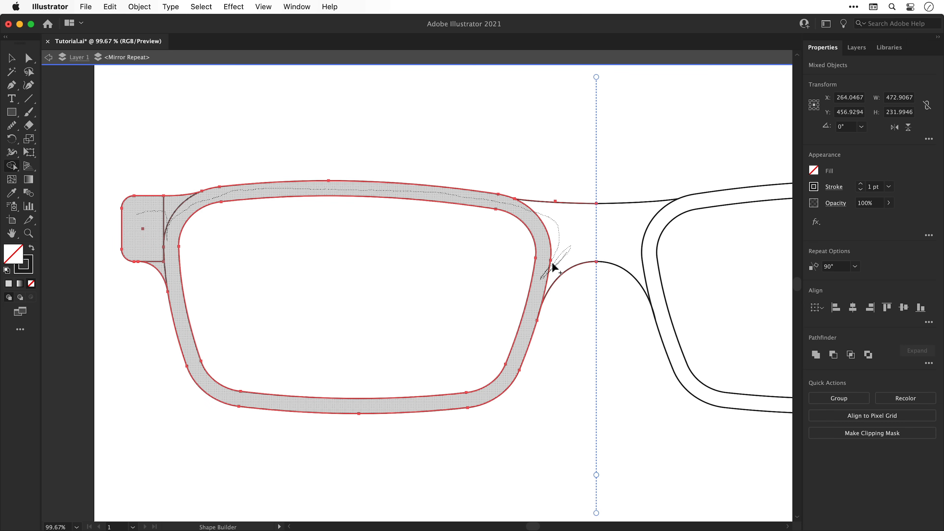
Merge the rim and temple block with Shape Builder and join the bridge curve ends to the frame
left_click(11, 58)
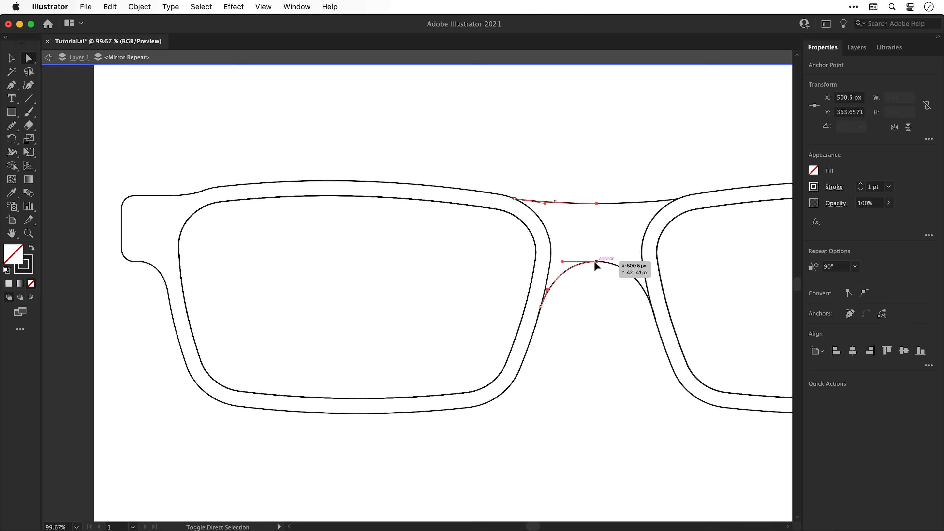
left_click(140, 7)
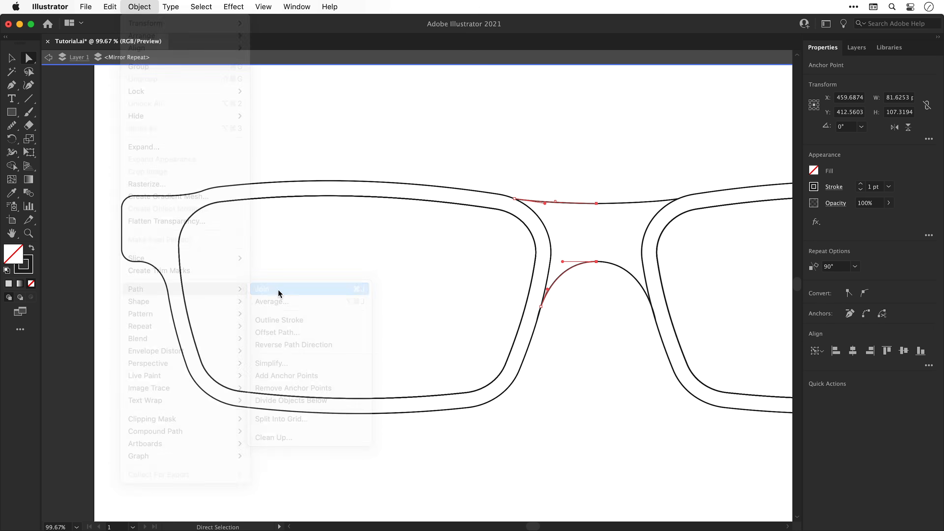
left_click(262, 289)
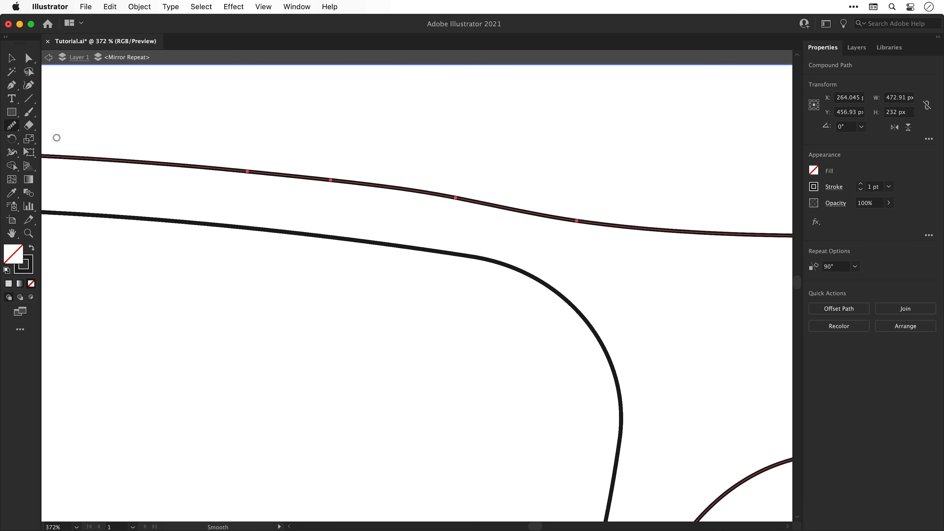
Set the Smooth tool fidelity and smooth the joined frame path
double_click(11, 126)
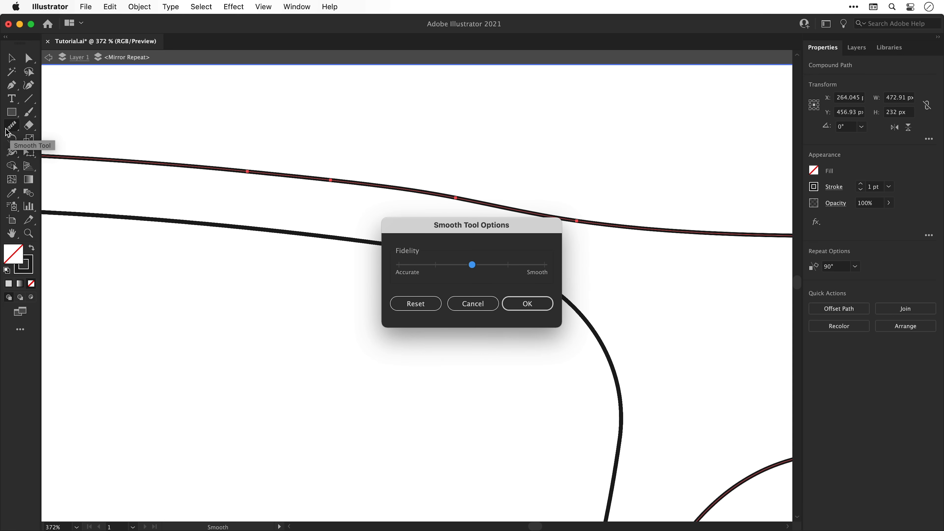
left_click(528, 303)
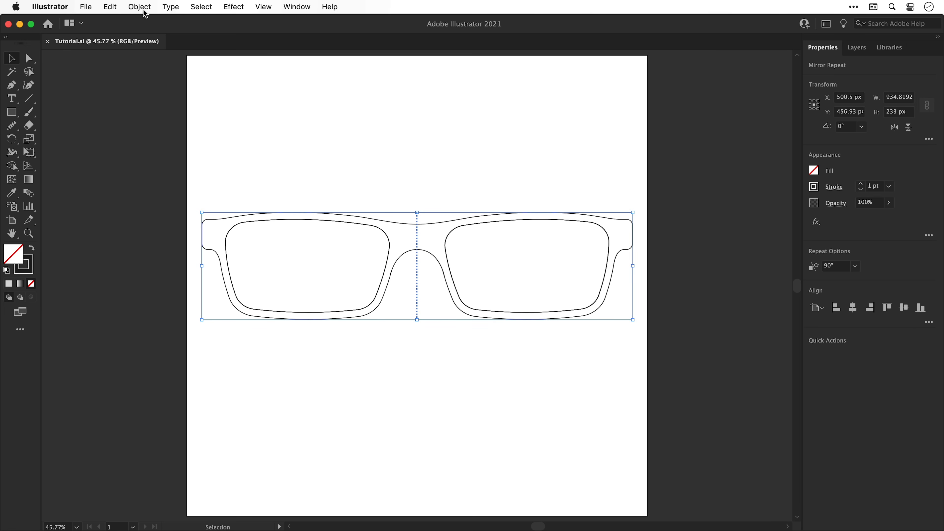
Expand the mirrored frame with Object and Fill checked into real black-filled shapes
left_click(139, 7)
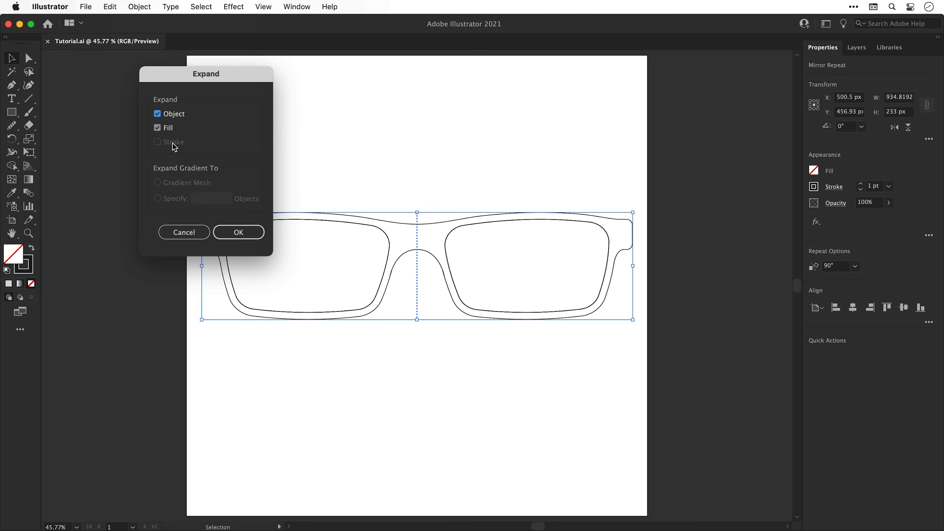
left_click(239, 232)
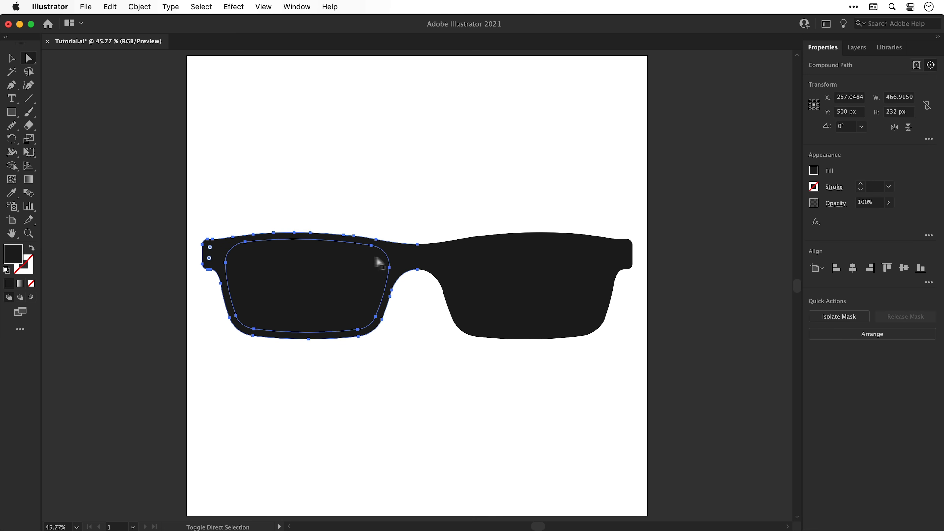
Cut the selected lens shapes out of the frame with Edit > Cut
left_click(111, 7)
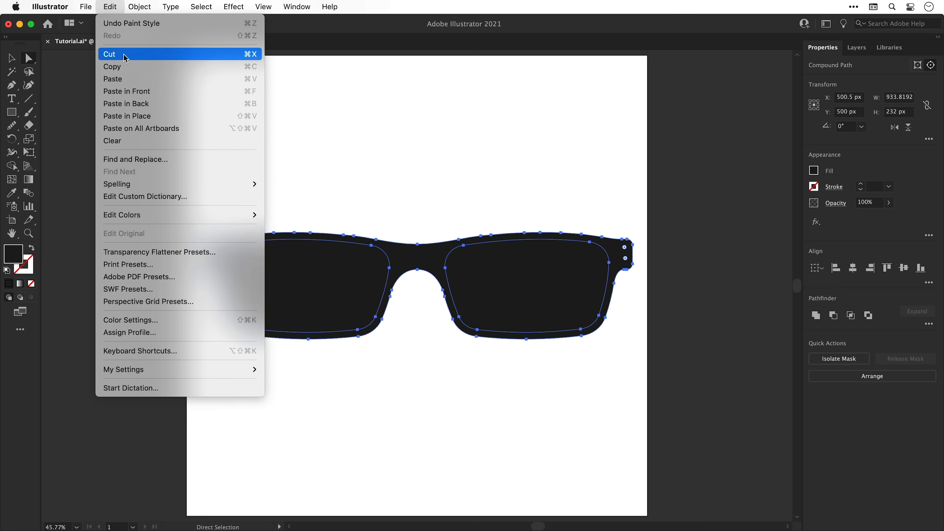
left_click(109, 54)
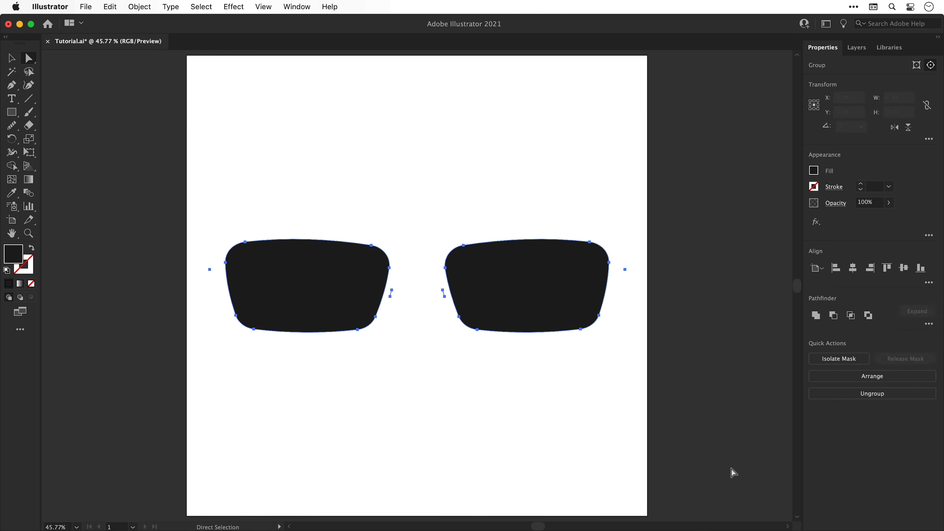
left_click(110, 7)
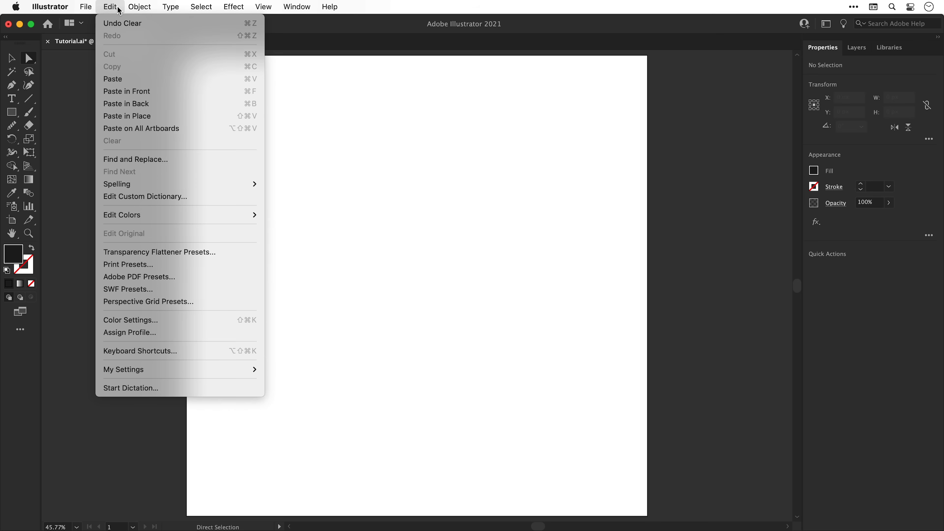